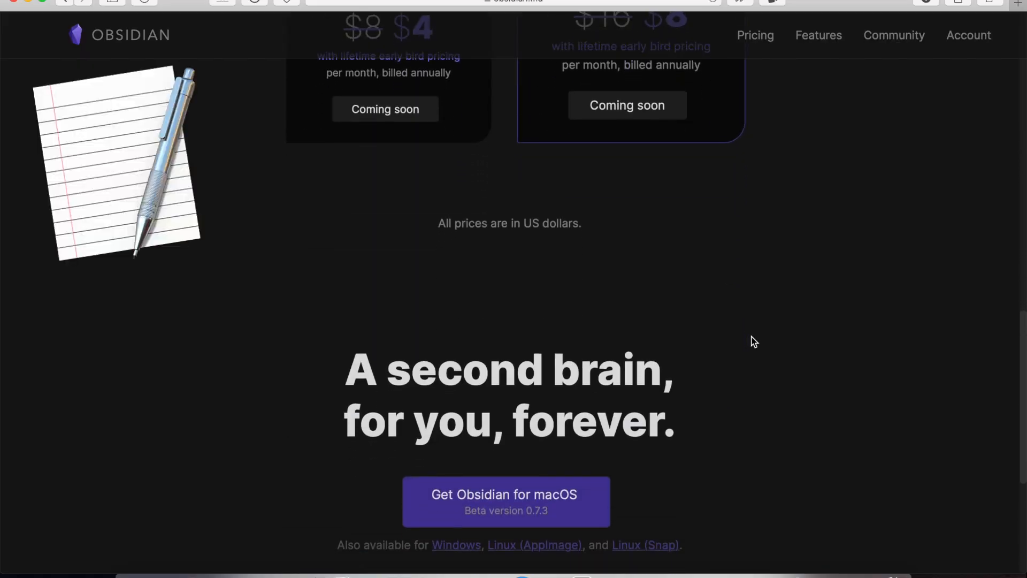
Scroll to the obsidian.md footer and follow the Community Discord link.
{"action": "scroll", "scroll_direction": "down", "scroll_amount": 3}
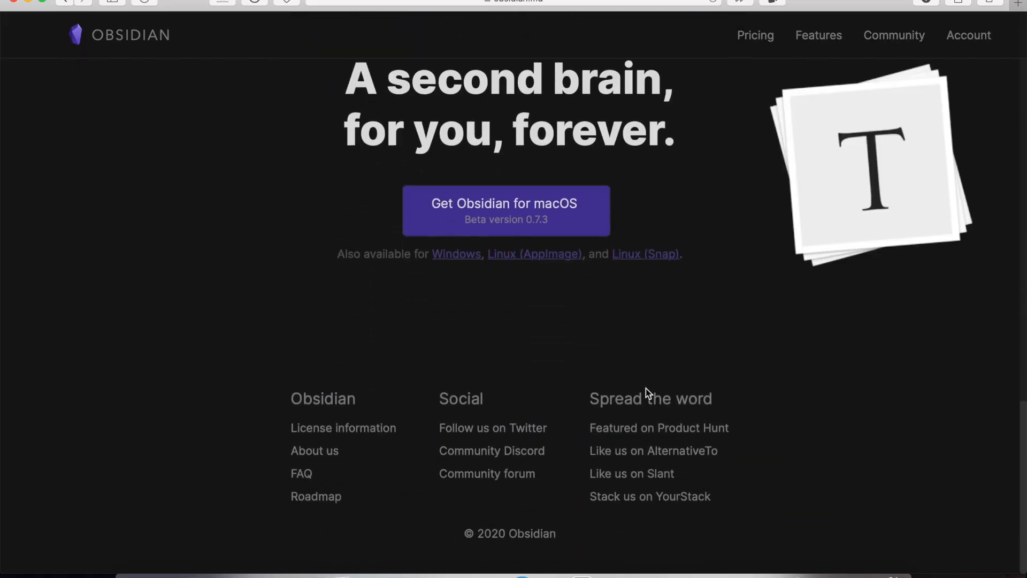
{"action": "left_click", "coordinate": [755, 35]}
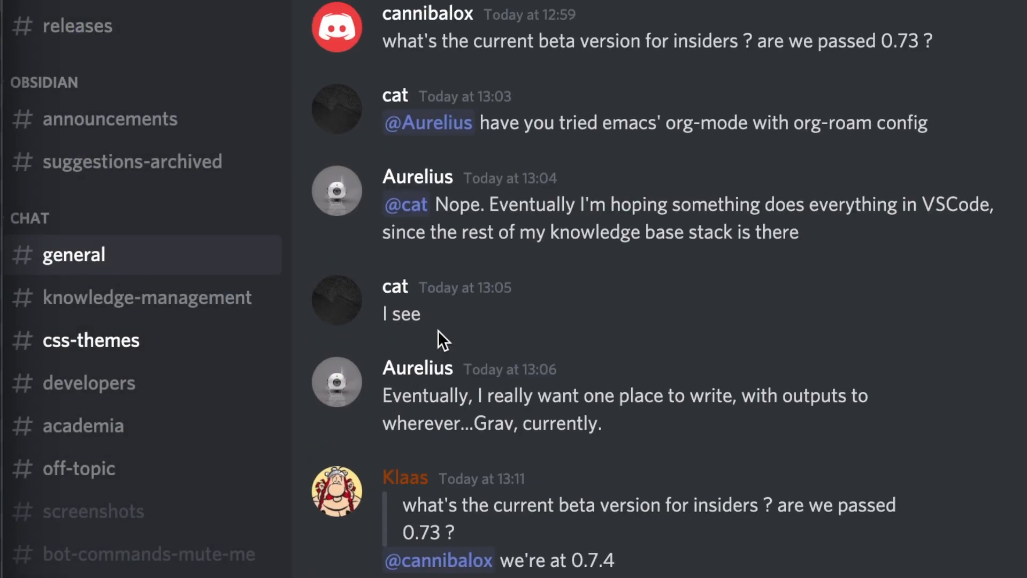
Browse the css-themes, announcements and suggestions-archived channels, then scroll the Obsidian Forum categories.
{"action": "left_click", "coordinate": [91, 340]}
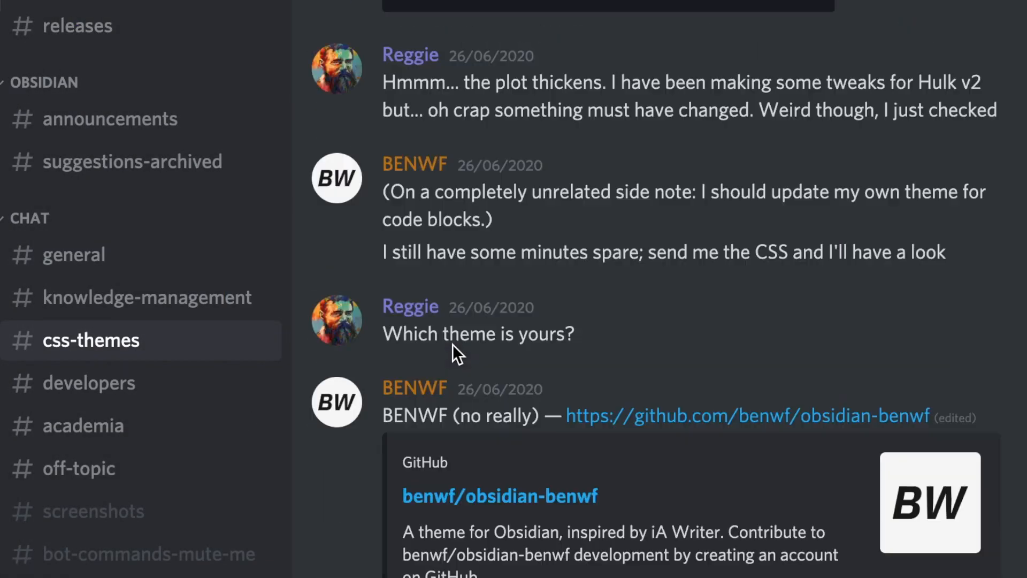
{"action": "left_click", "coordinate": [110, 119]}
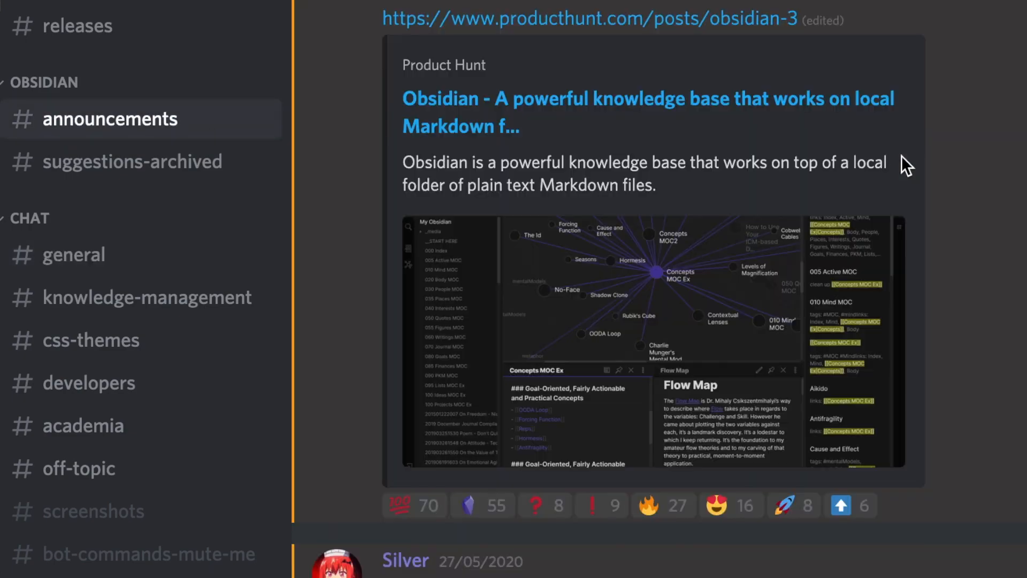
{"action": "left_click", "coordinate": [131, 161]}
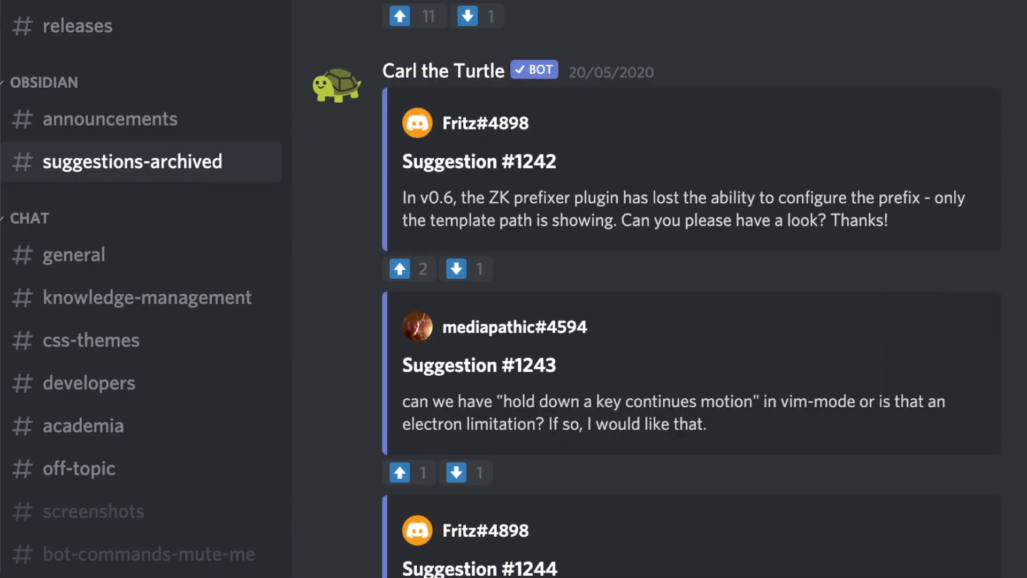
{"action": "scroll", "scroll_direction": "down", "scroll_amount": 3}
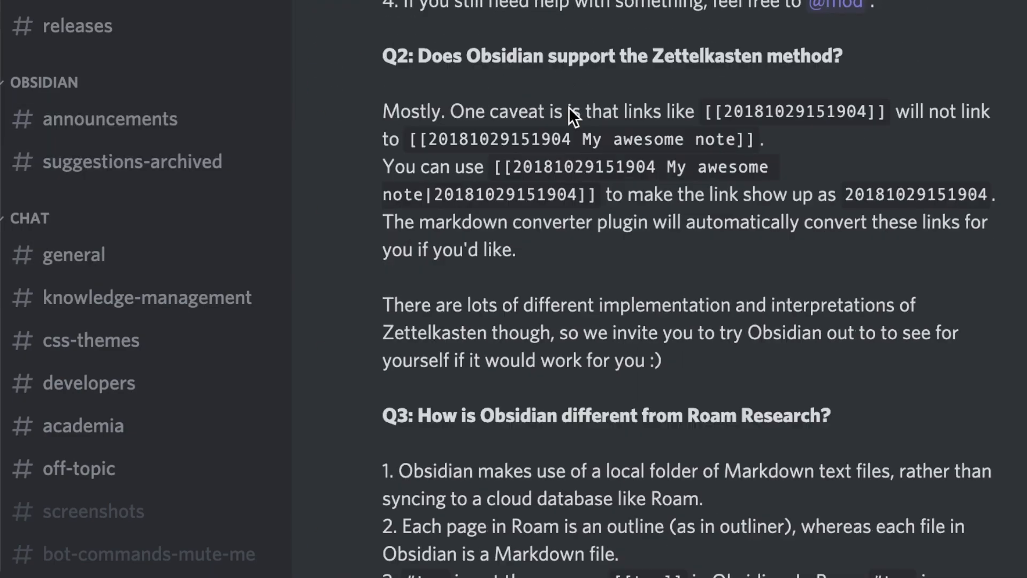
{"action": "left_click", "coordinate": [94, 511]}
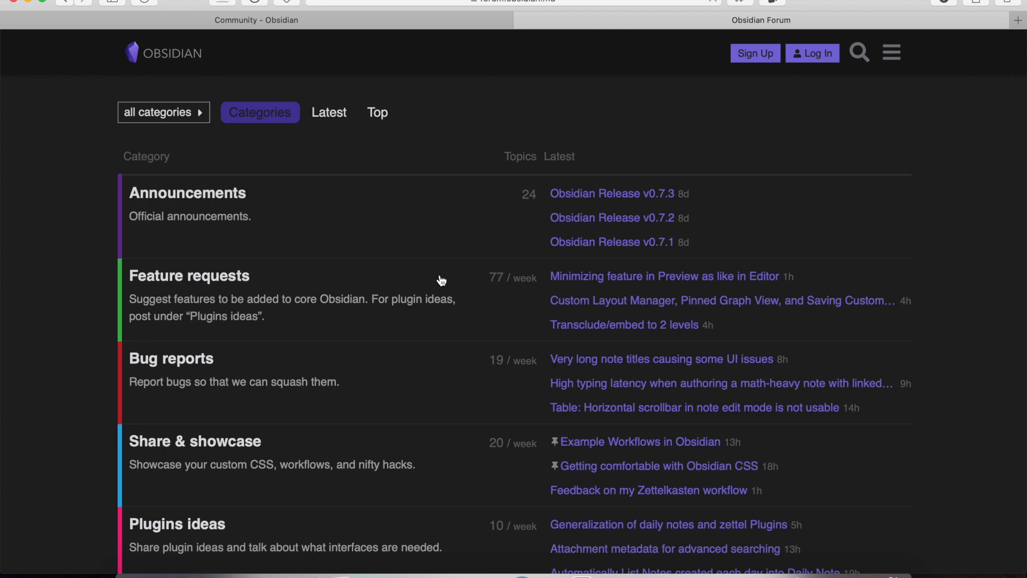
{"action": "scroll", "scroll_direction": "down", "scroll_amount": 3}
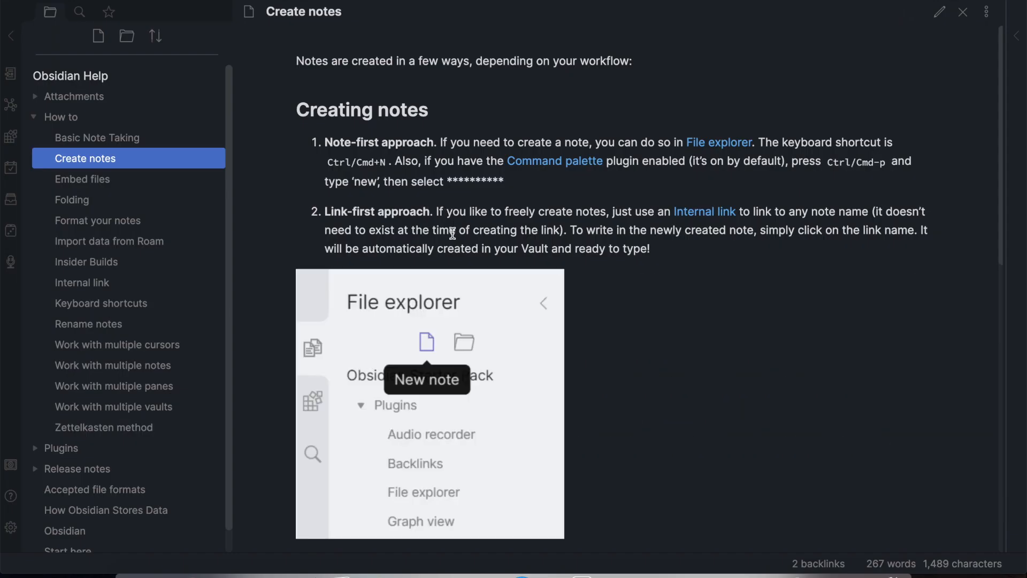
Scroll the Create notes help note, view its Markdown source, then switch back to Preview.
{"action": "scroll", "scroll_direction": "down", "scroll_amount": 3}
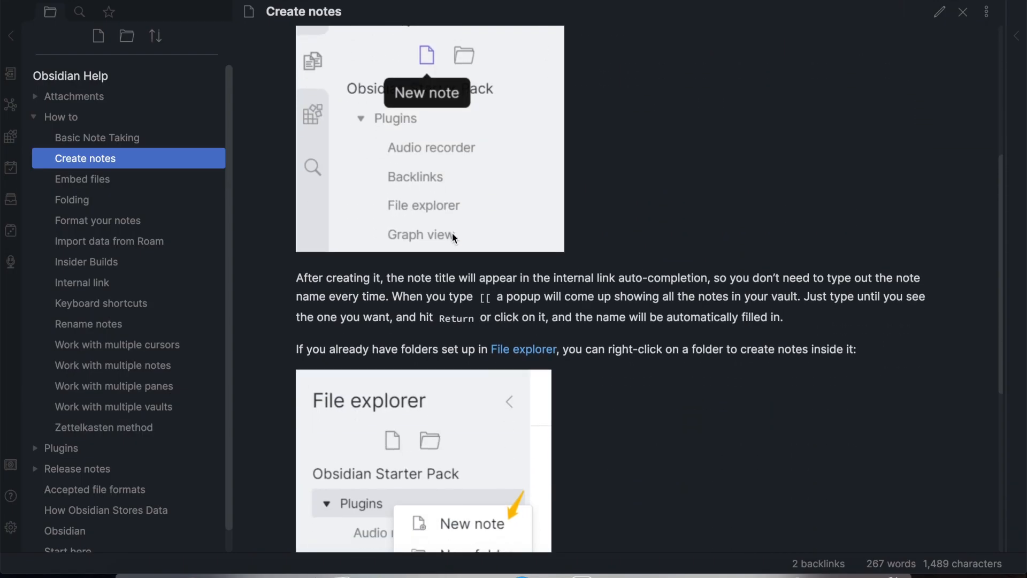
{"action": "left_click", "coordinate": [938, 12]}
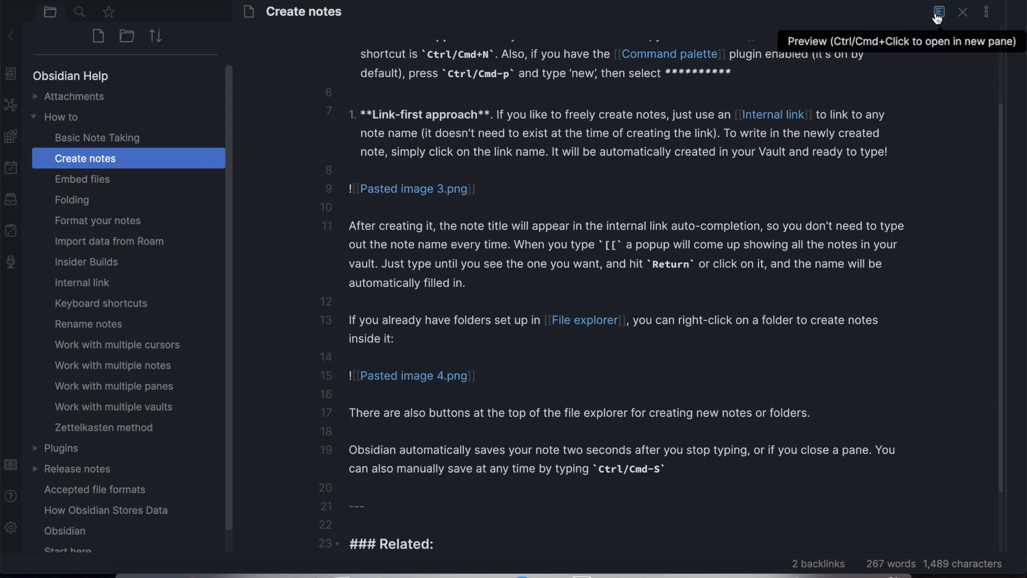
{"action": "left_click", "coordinate": [11, 105]}
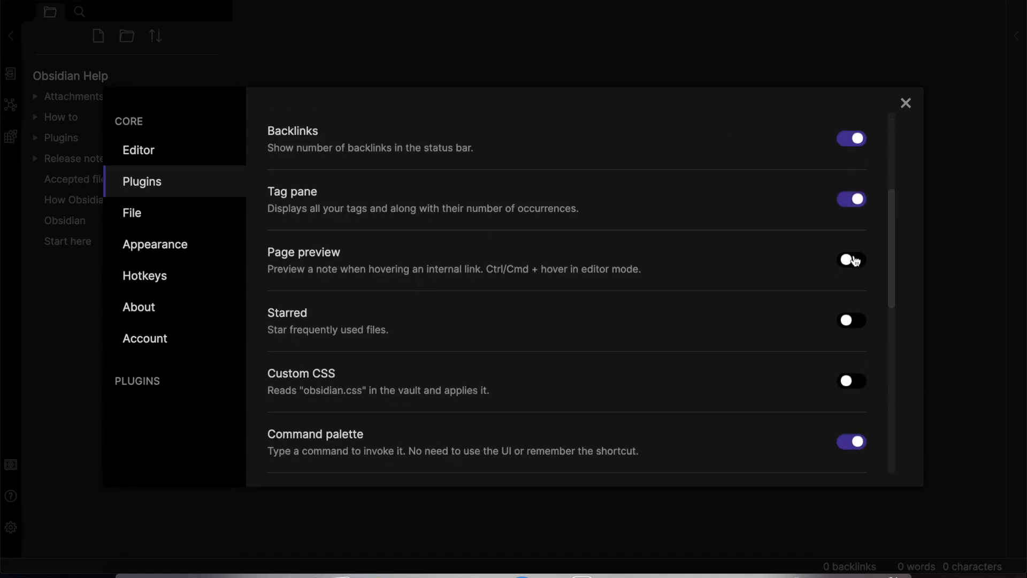
Enable the Audio recorder plugin in Obsidian's plugin settings.
{"action": "scroll", "scroll_direction": "down", "scroll_amount": 3}
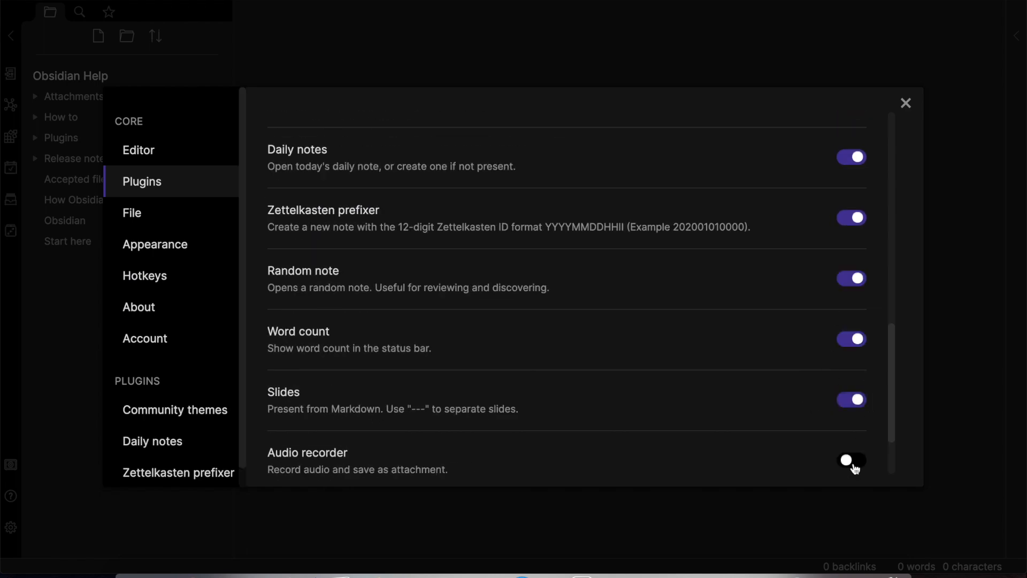
{"action": "left_click", "coordinate": [138, 149]}
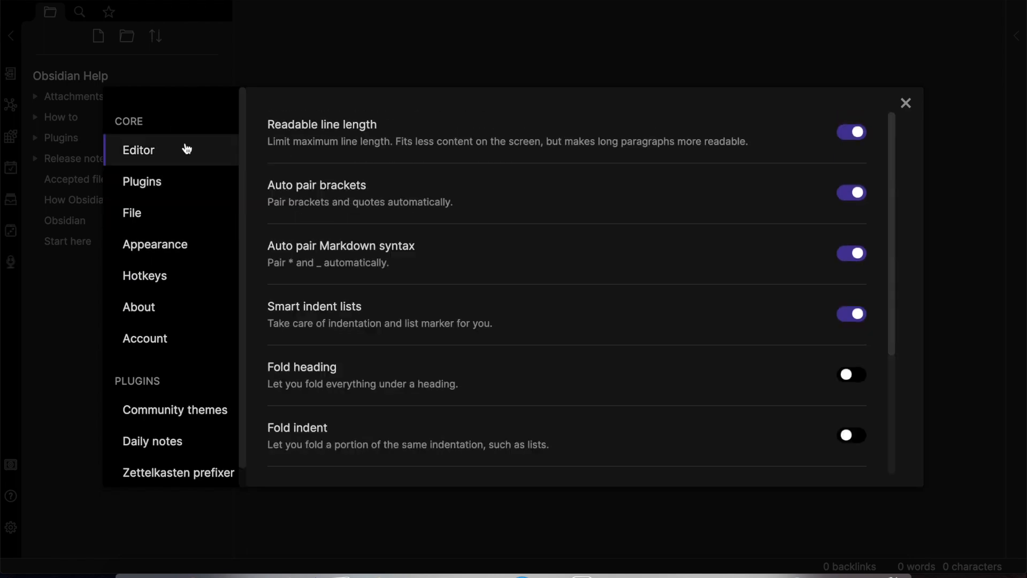
{"action": "scroll", "scroll_direction": "down", "scroll_amount": 3}
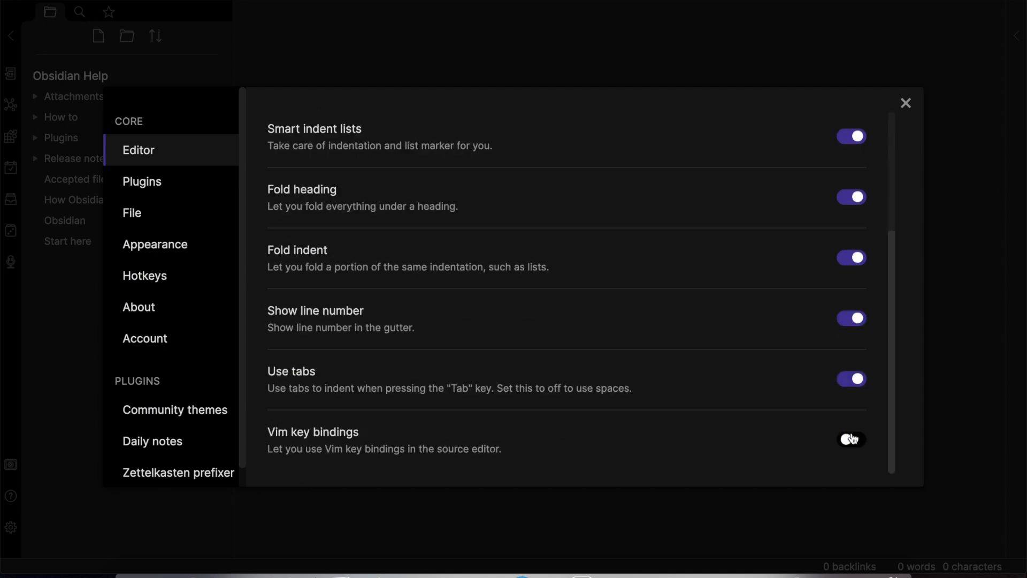
Preview a community theme, then type the text 'this', 'us u' and 'random'.
{"action": "left_click", "coordinate": [175, 410]}
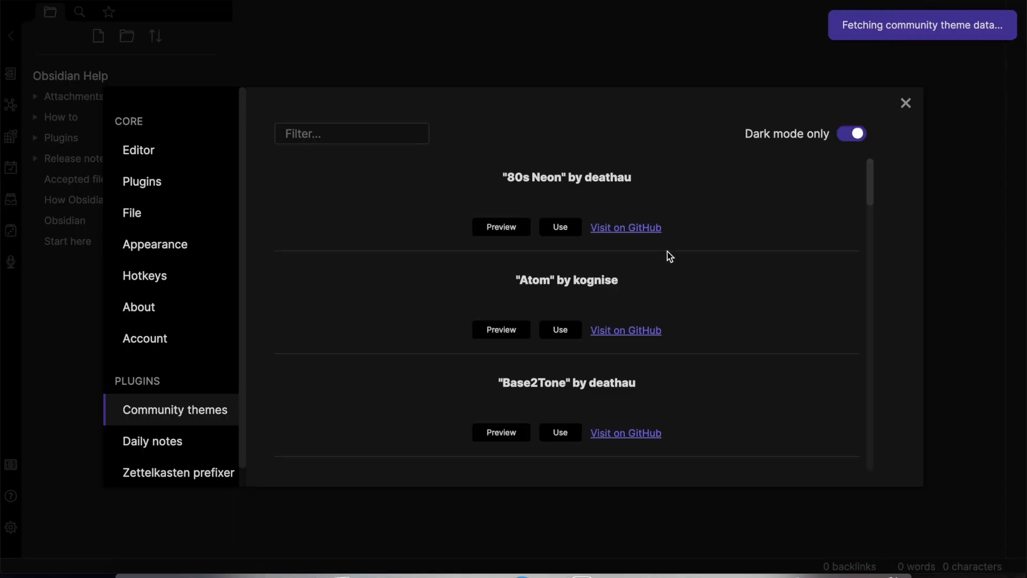
{"action": "left_click", "coordinate": [500, 227]}
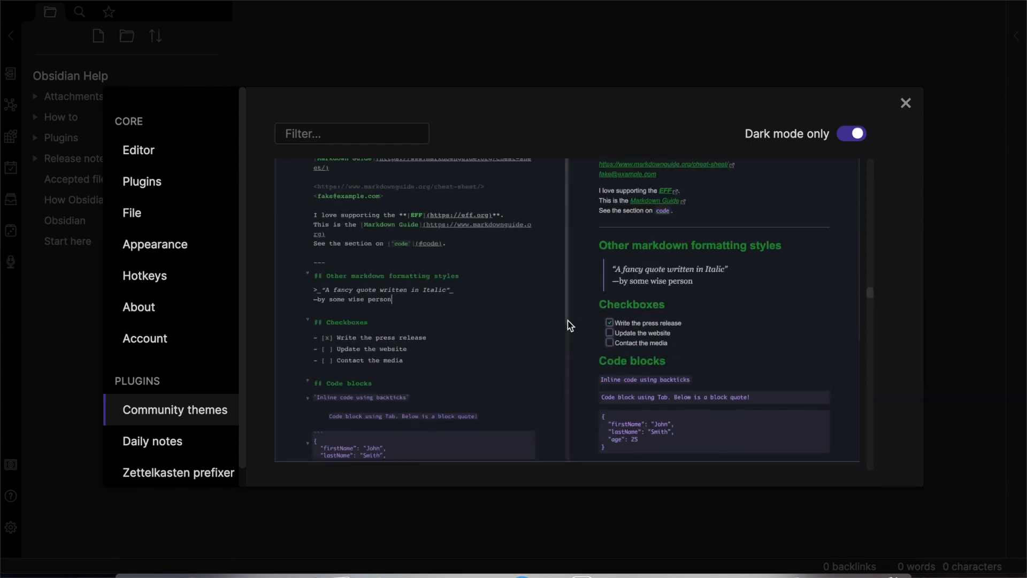
{"action": "scroll", "scroll_direction": "down", "scroll_amount": 3}
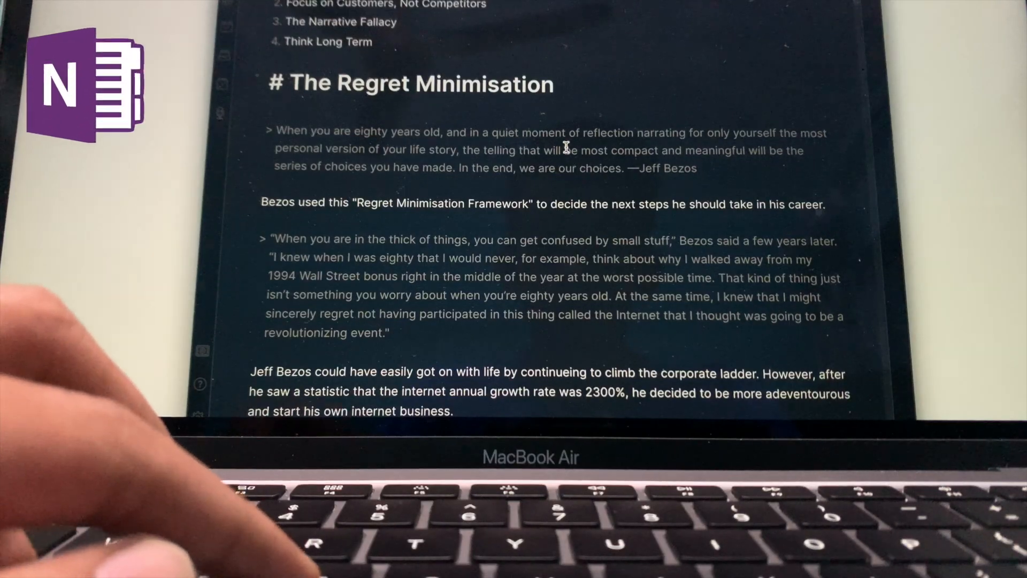
{"action": "type", "text": "this"}
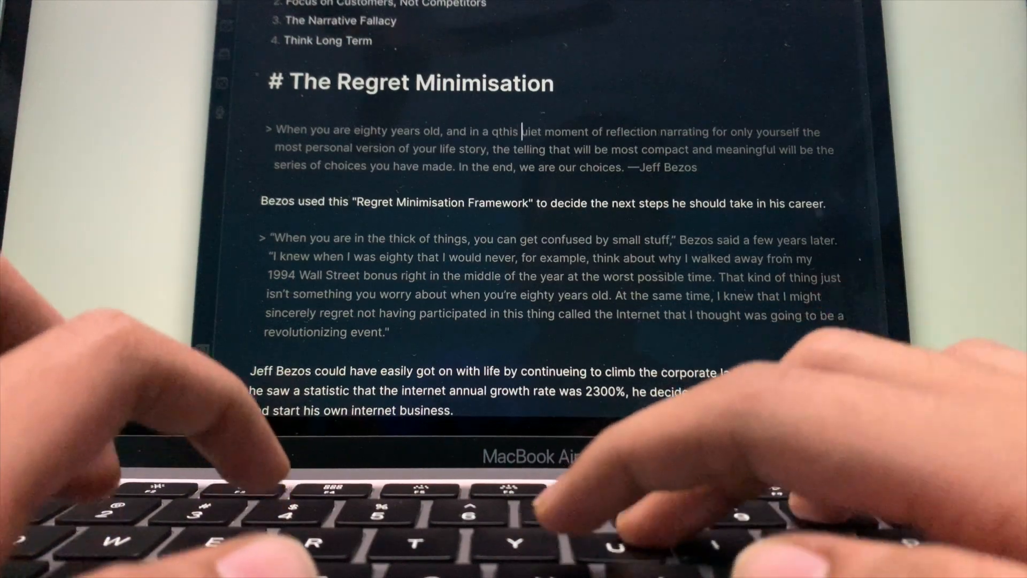
{"action": "type", "text": "us u"}
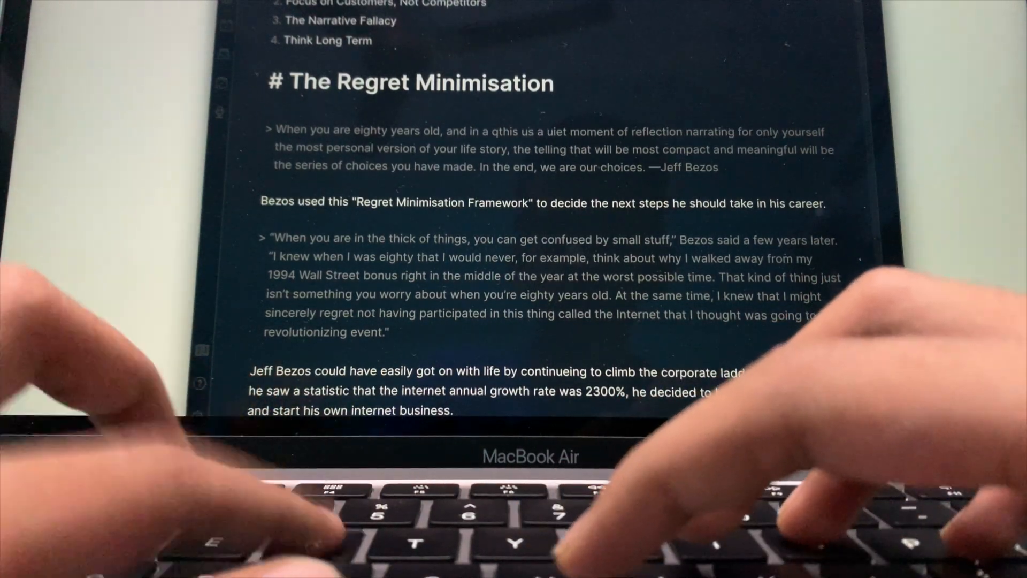
{"action": "type", "text": "random"}
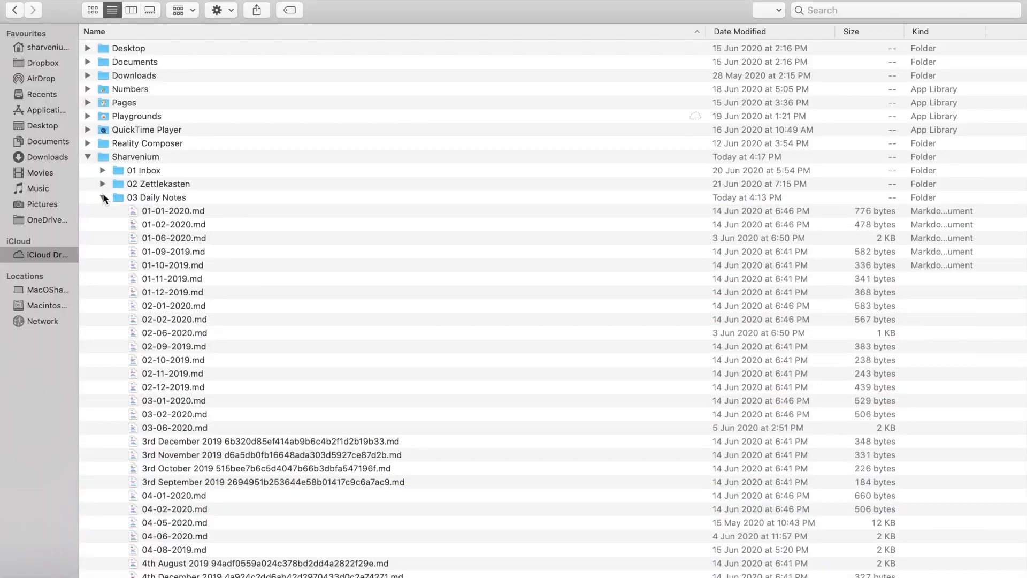
Scroll through the .md files listed under 03 Daily Notes in Finder.
{"action": "scroll", "scroll_direction": "down", "scroll_amount": 3}
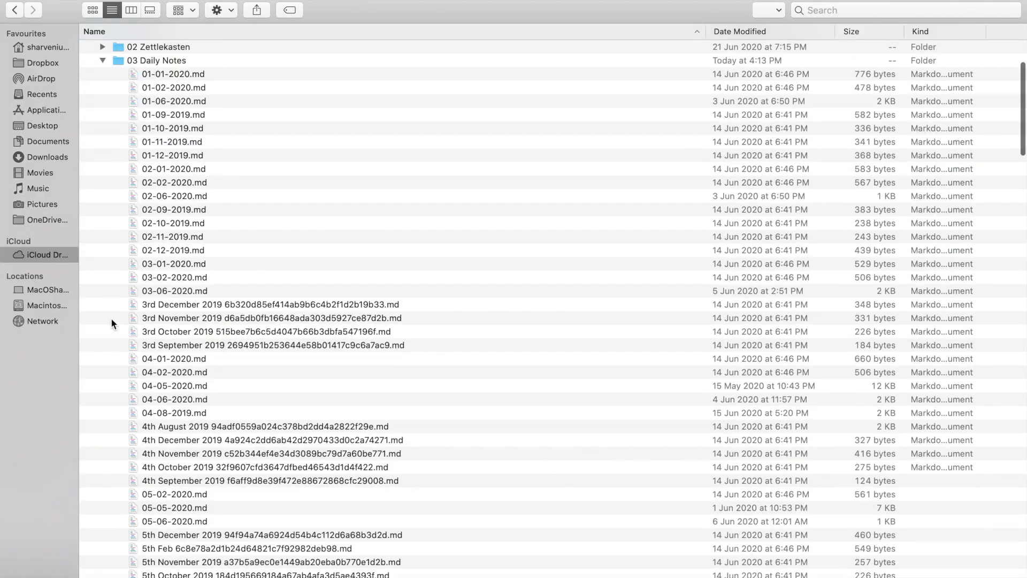